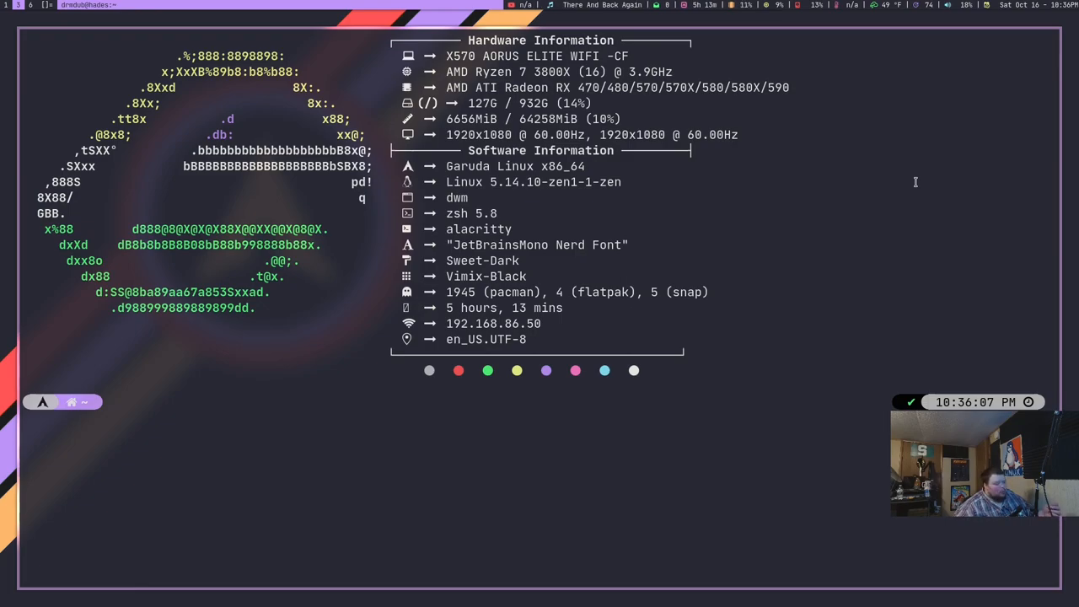
- Run htop in the bottom-right terminal to show CPU, memory and process usage
click(113, 402)
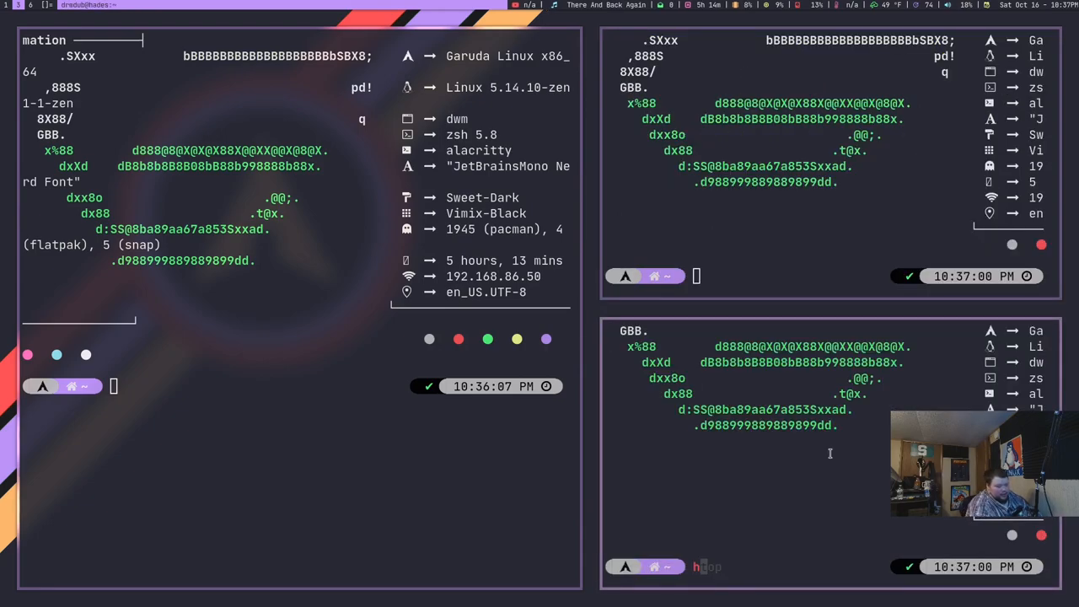
text(htop)
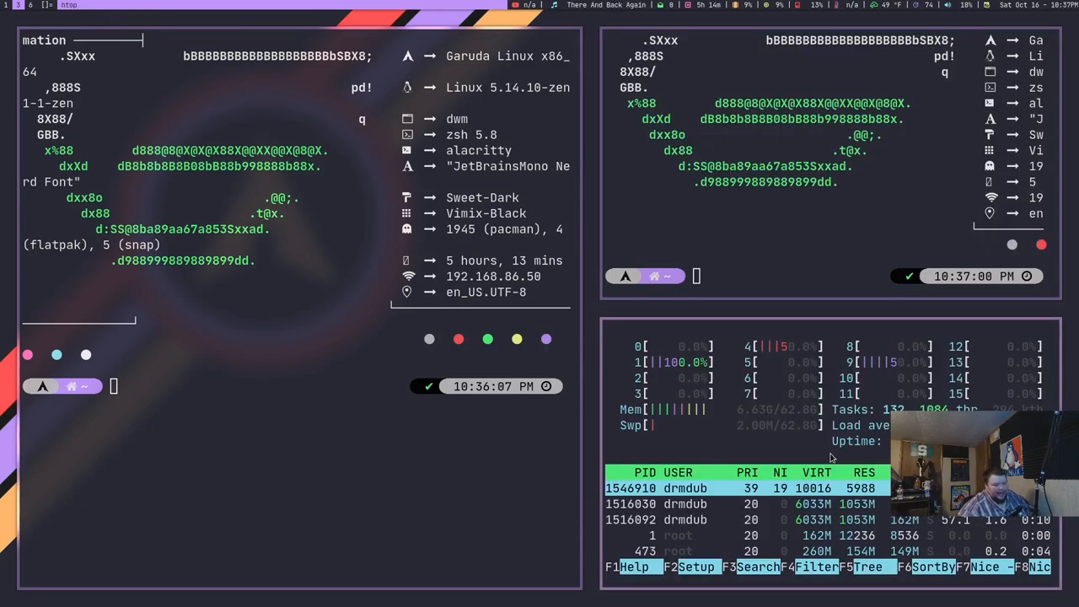